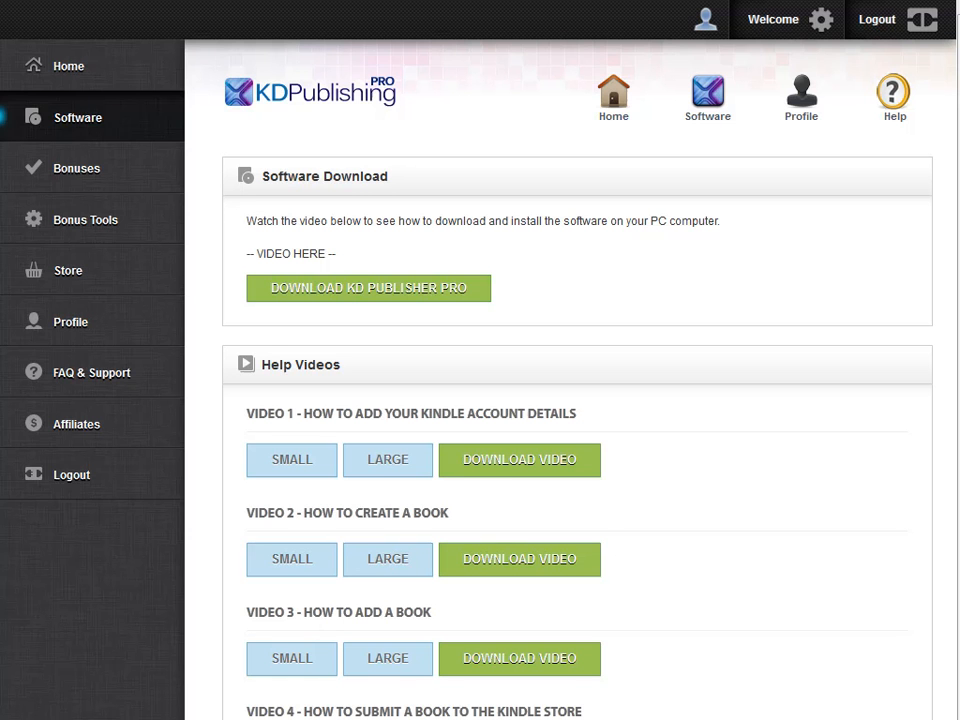
mouse_move(50, 135)
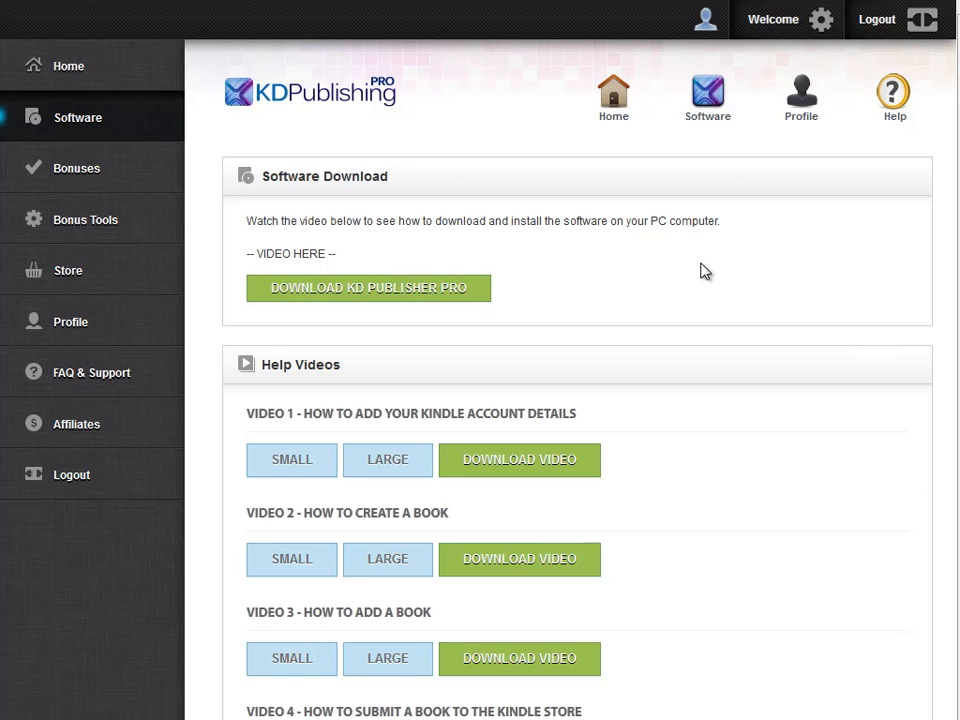
mouse_move(725, 280)
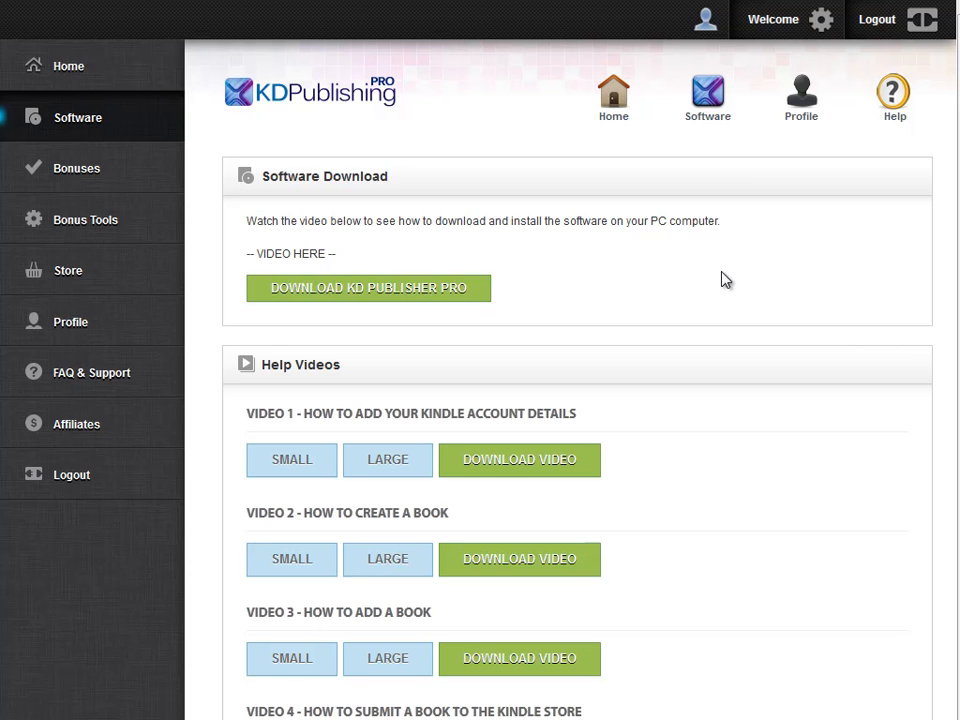
mouse_move(378, 291)
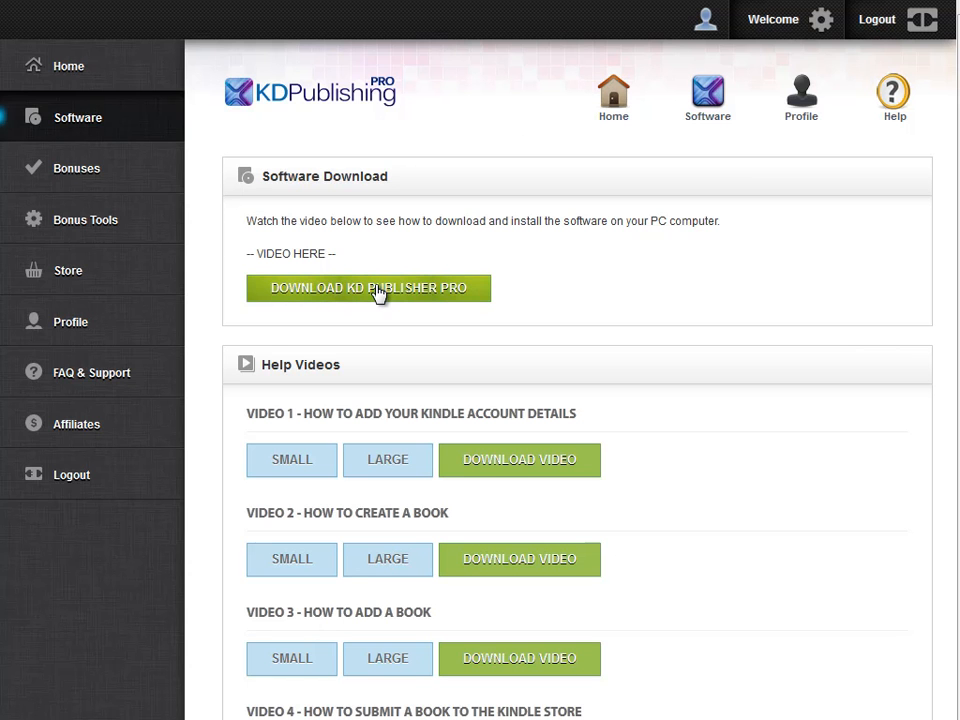
mouse_move(660, 322)
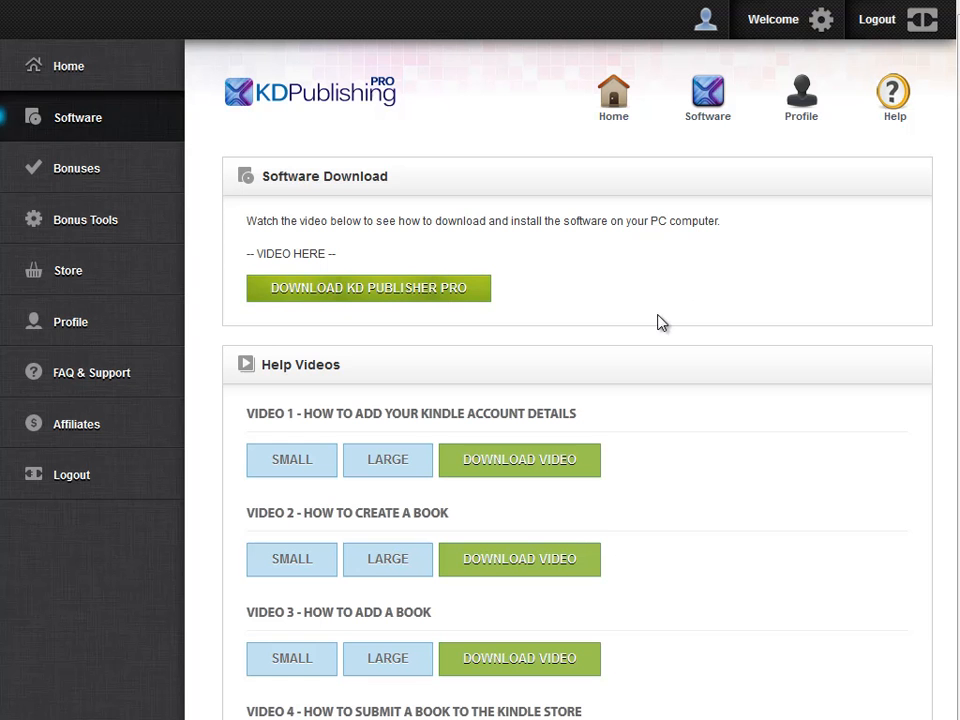
Download KDPublishingProSetup.zip from the KD Publisher Pro page, choosing Save File.
left_click(367, 287)
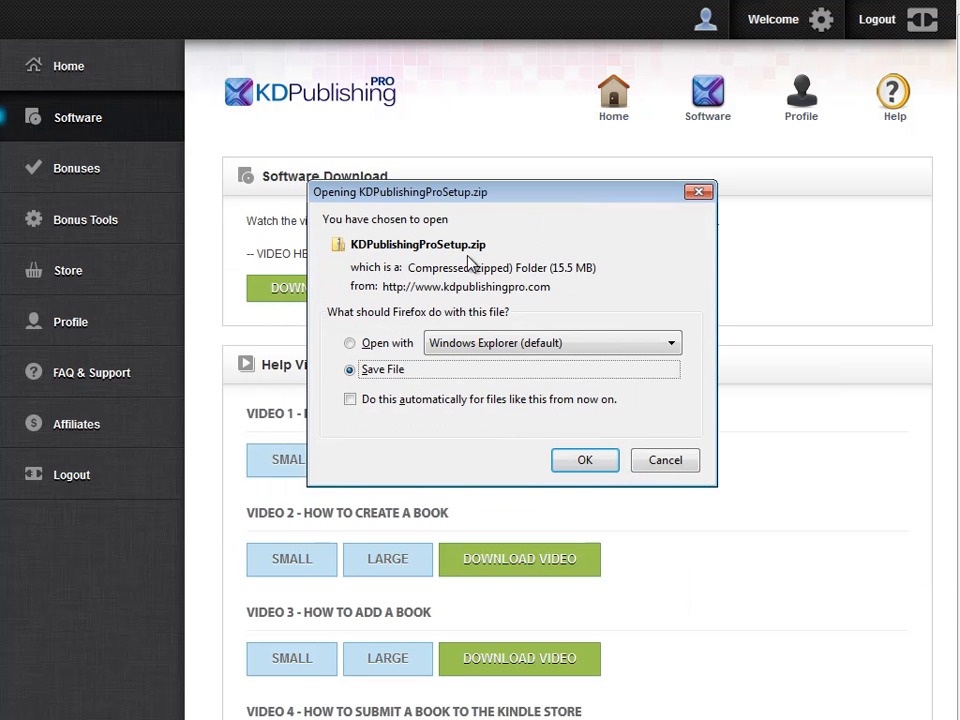
mouse_move(604, 268)
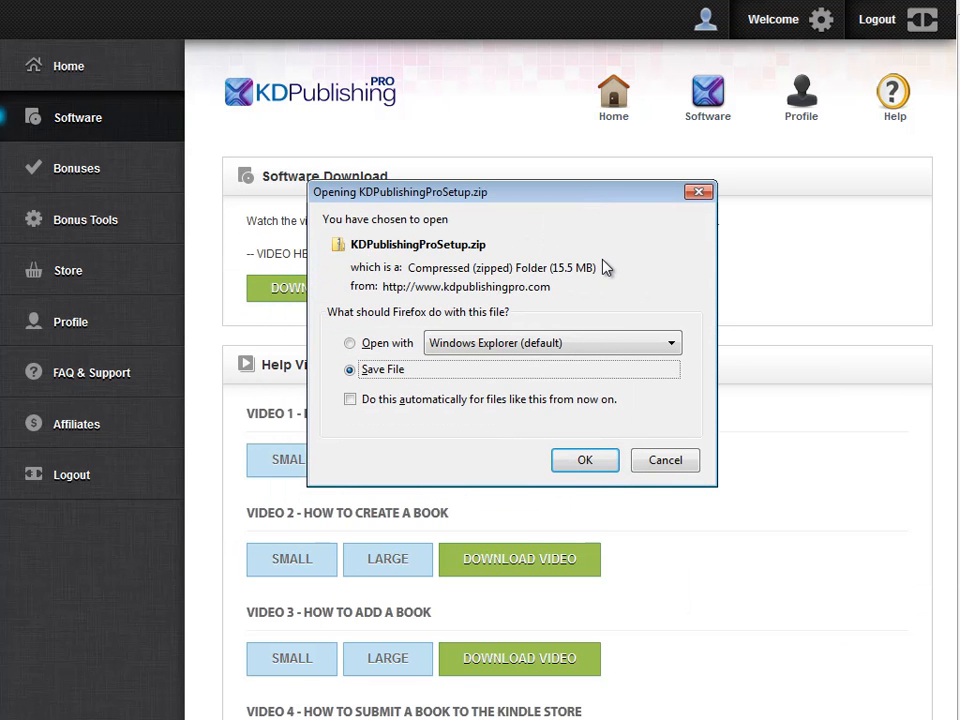
mouse_move(590, 258)
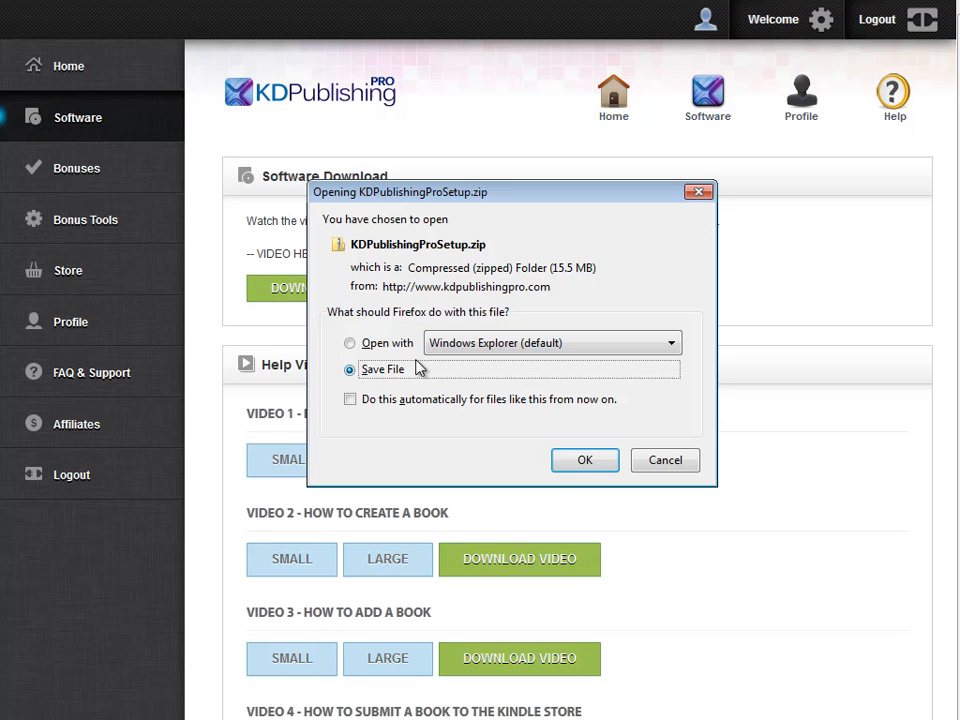
mouse_move(585, 460)
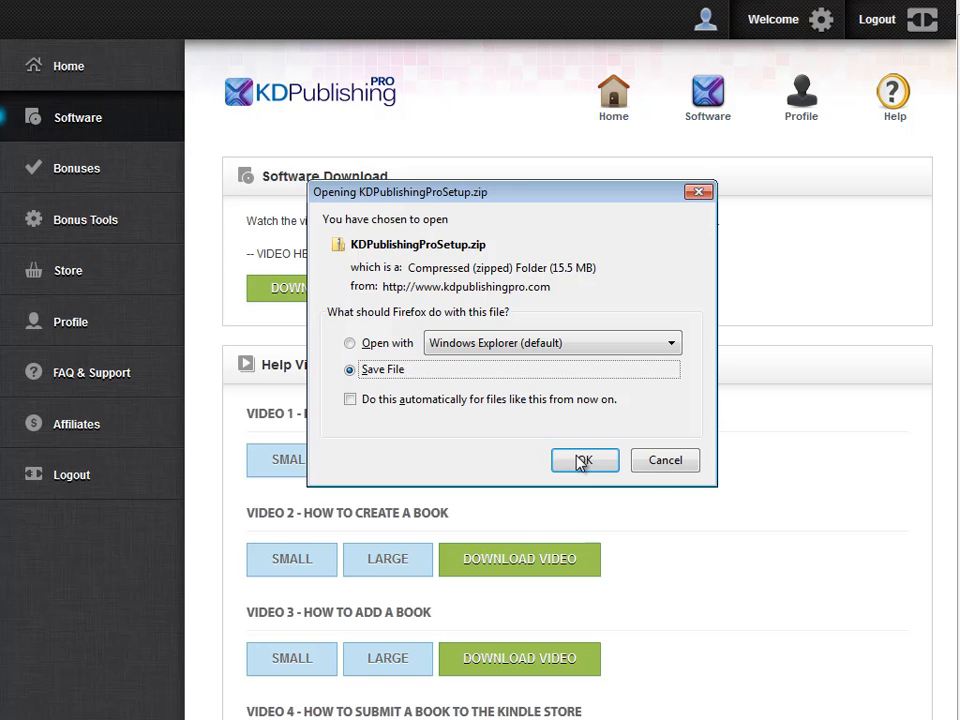
mouse_move(568, 443)
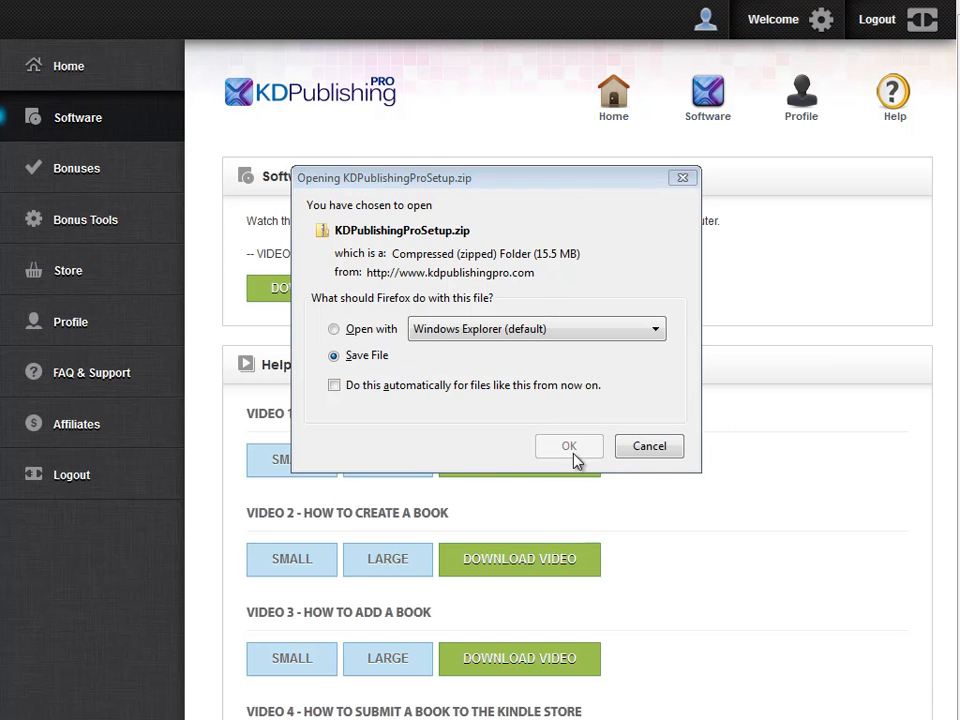
left_click(569, 446)
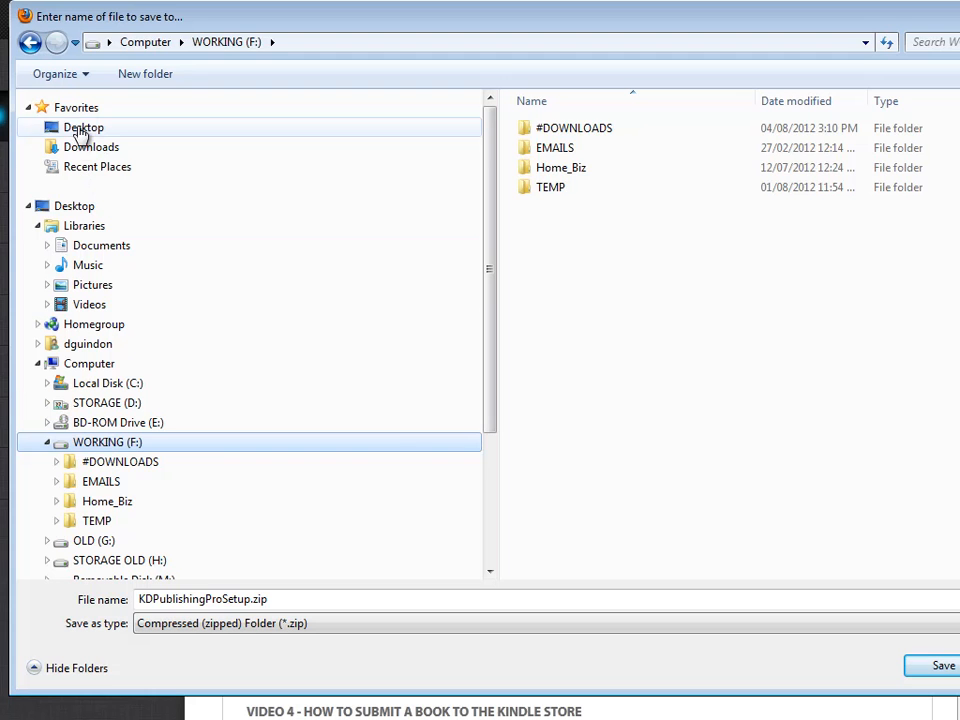
Choose the WORKING (F:) drive as the save location for KDPublishingProSetup.zip.
left_click(83, 127)
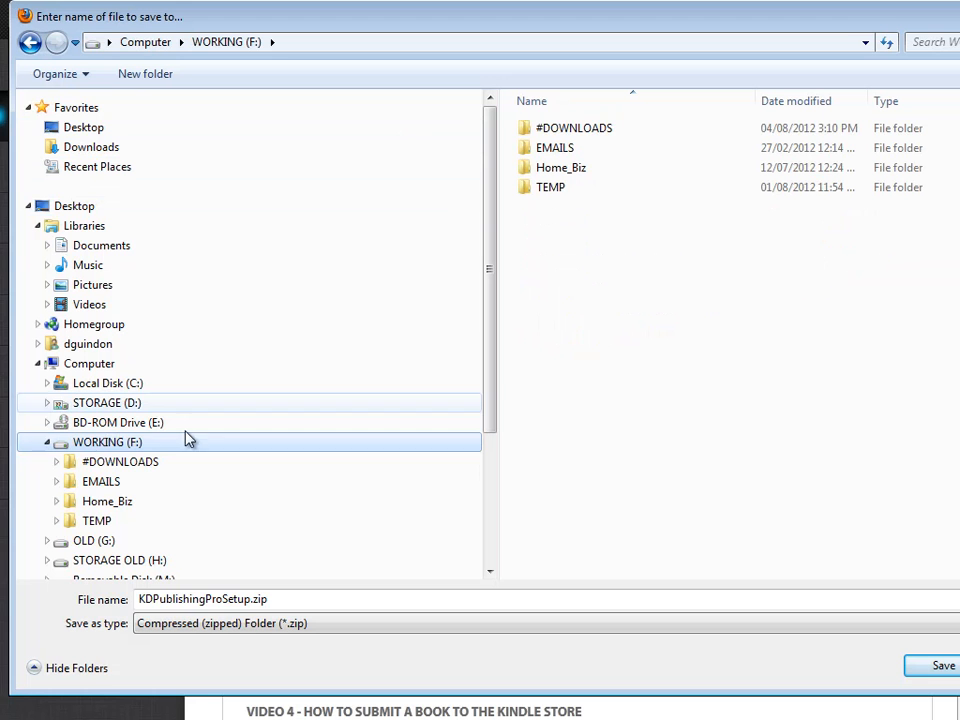
mouse_move(650, 332)
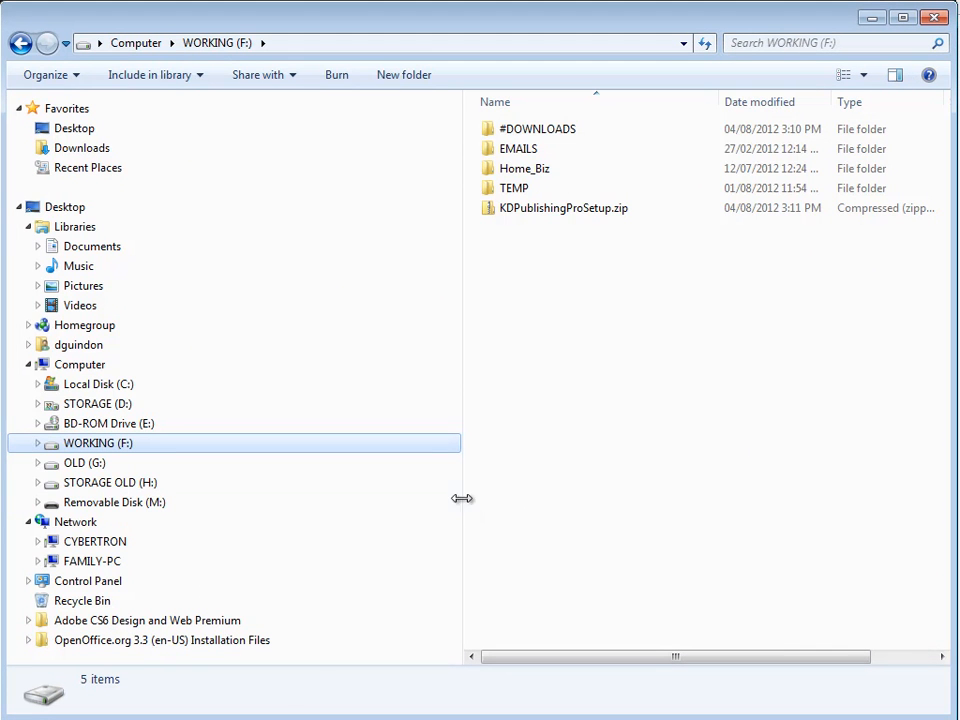
mouse_move(668, 473)
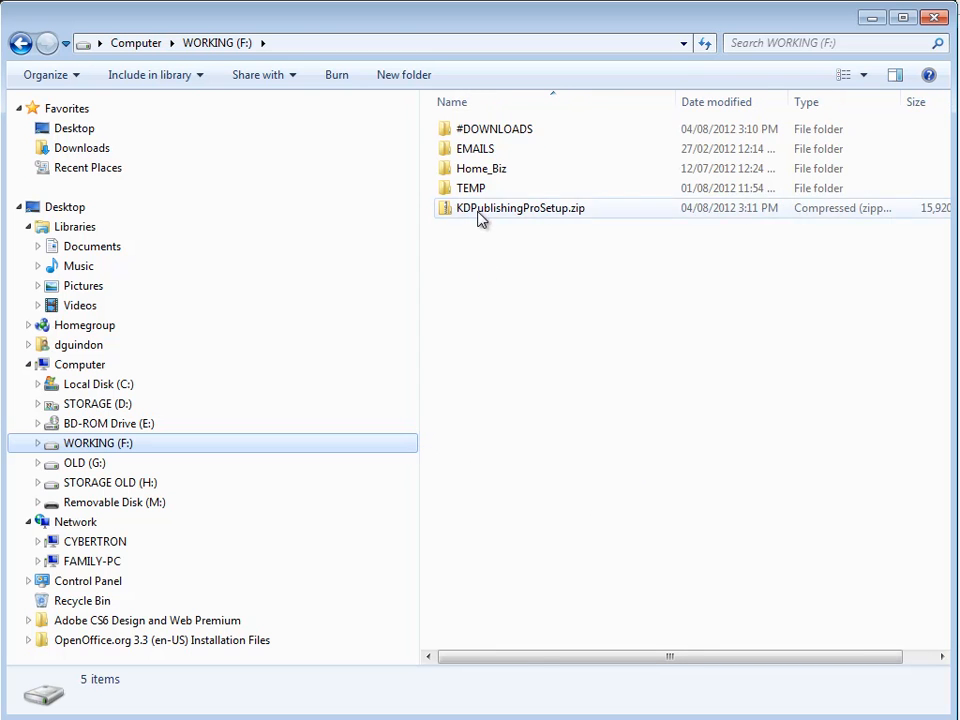
Select KDPublishingProSetup.zip on WORKING (F:) to bring up its actions.
left_click(516, 208)
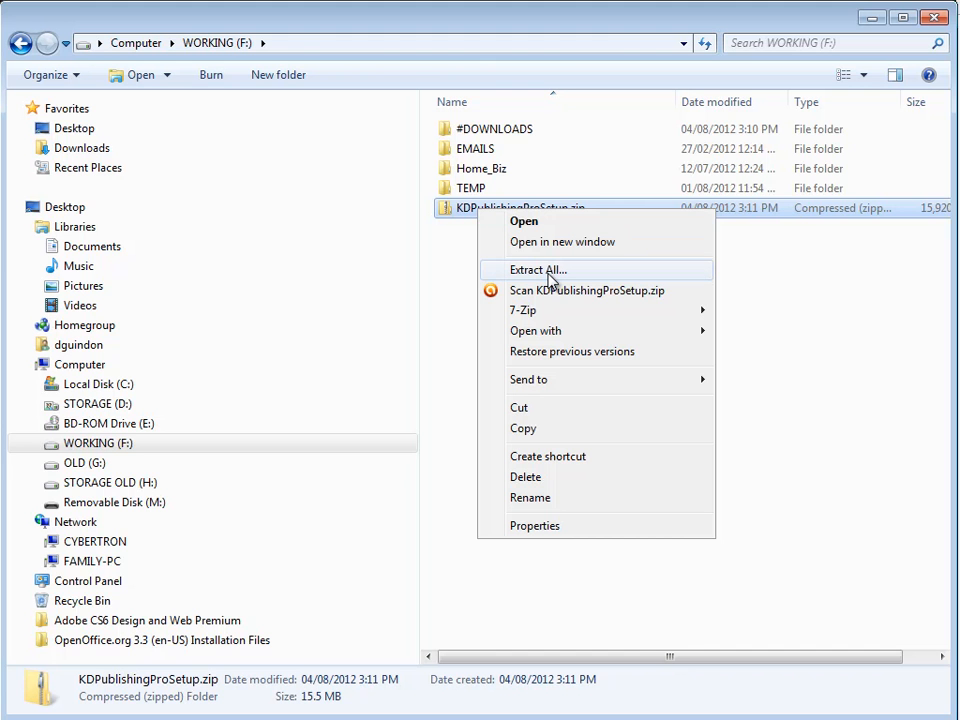
Extract All into F:\KDPublishingProSetup with 'Show extracted files when complete' unticked.
left_click(539, 270)
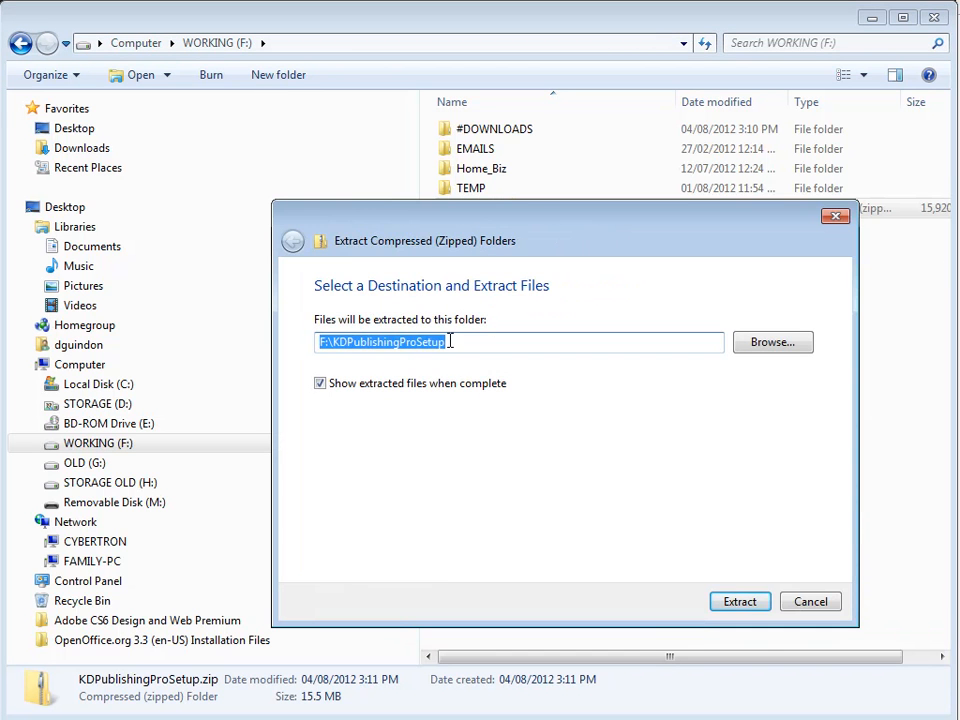
mouse_move(465, 362)
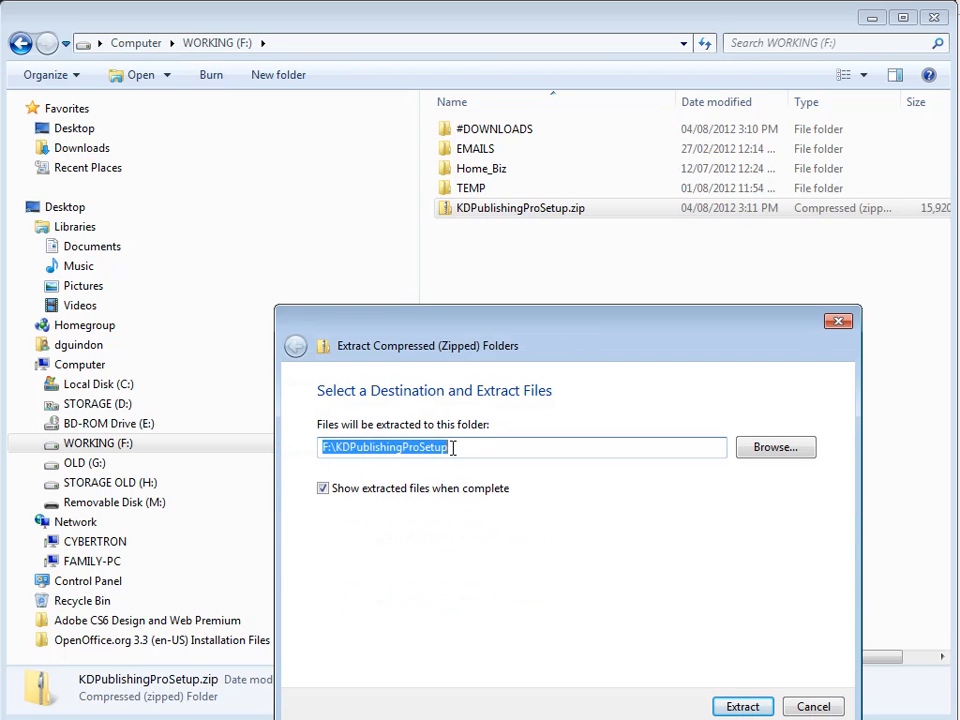
left_click(323, 488)
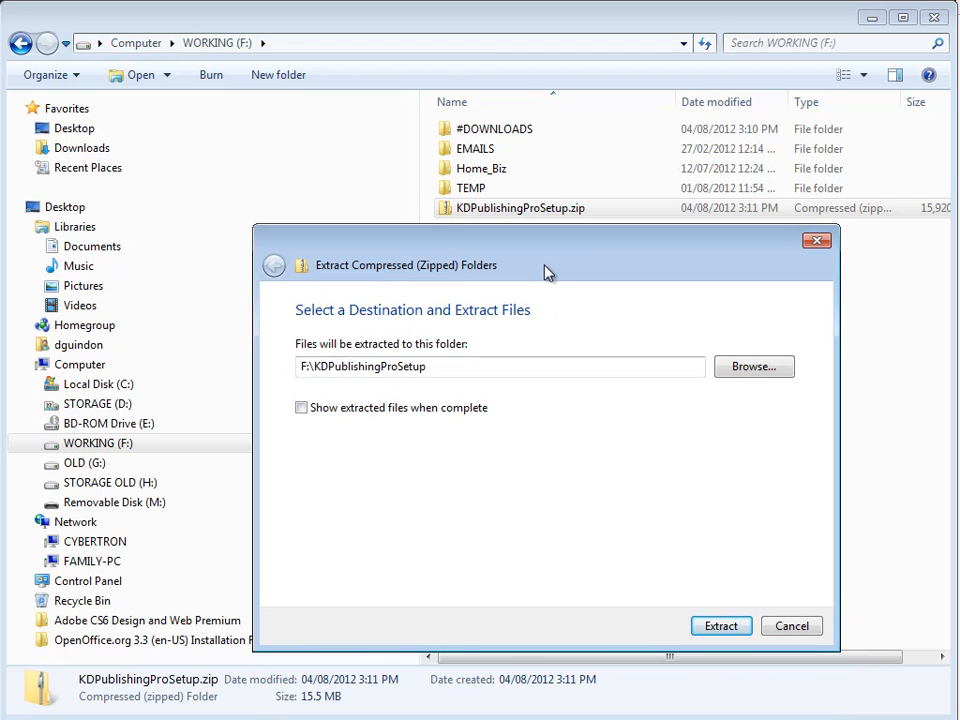
mouse_move(587, 8)
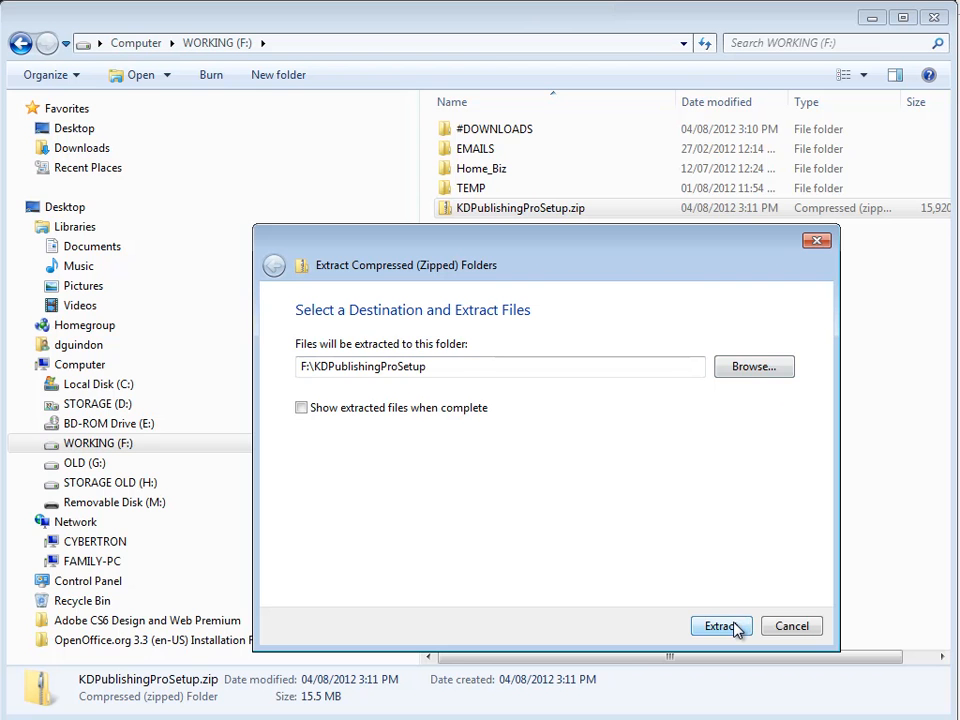
left_click(724, 626)
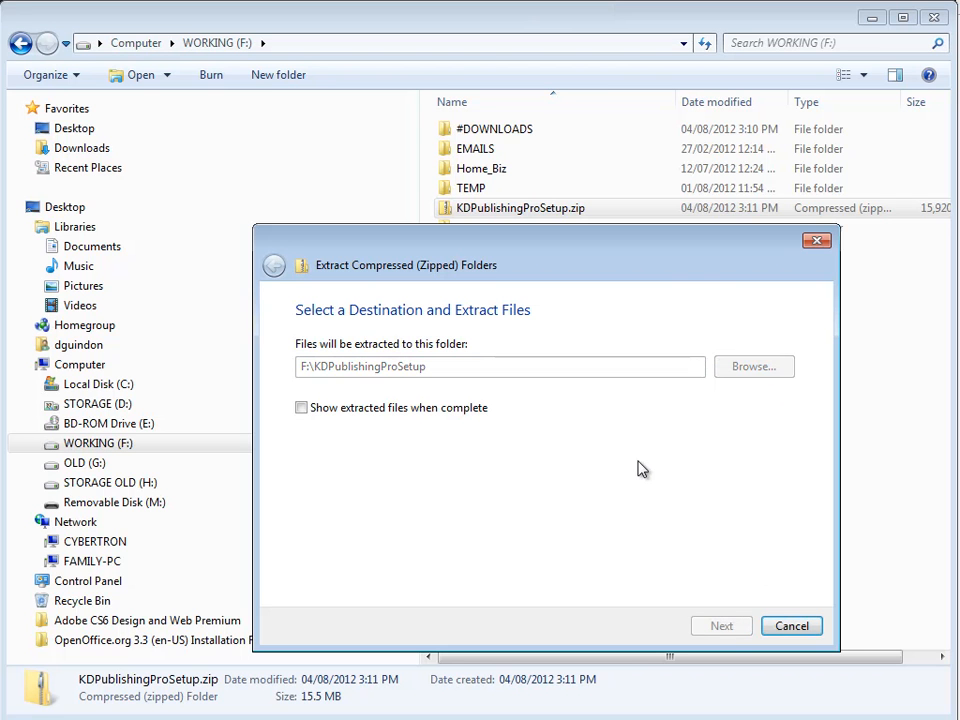
left_click(721, 625)
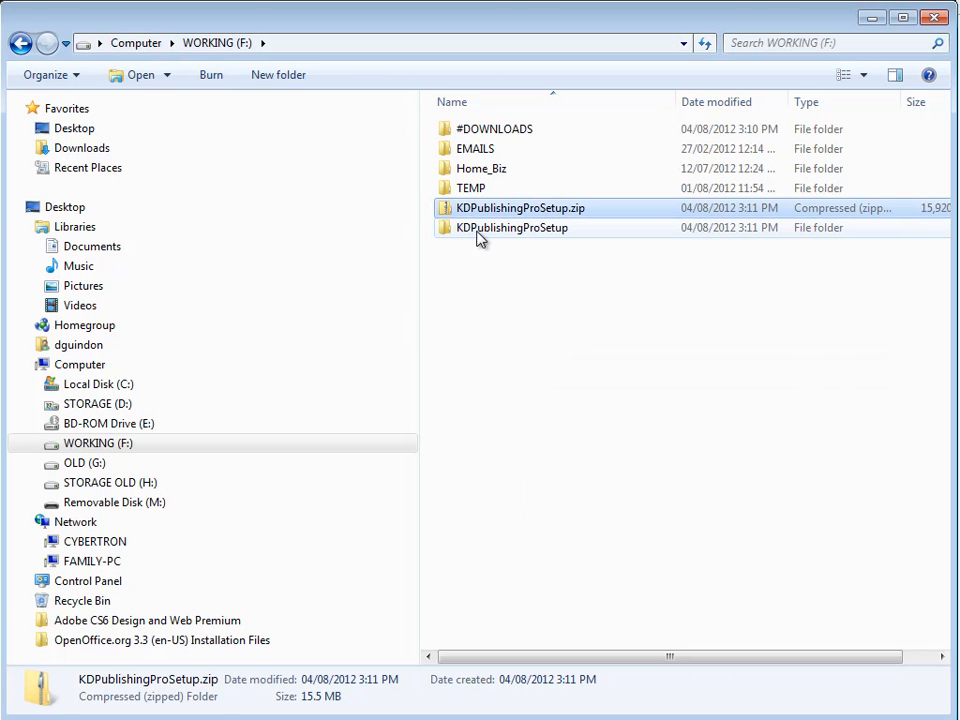
left_click(512, 227)
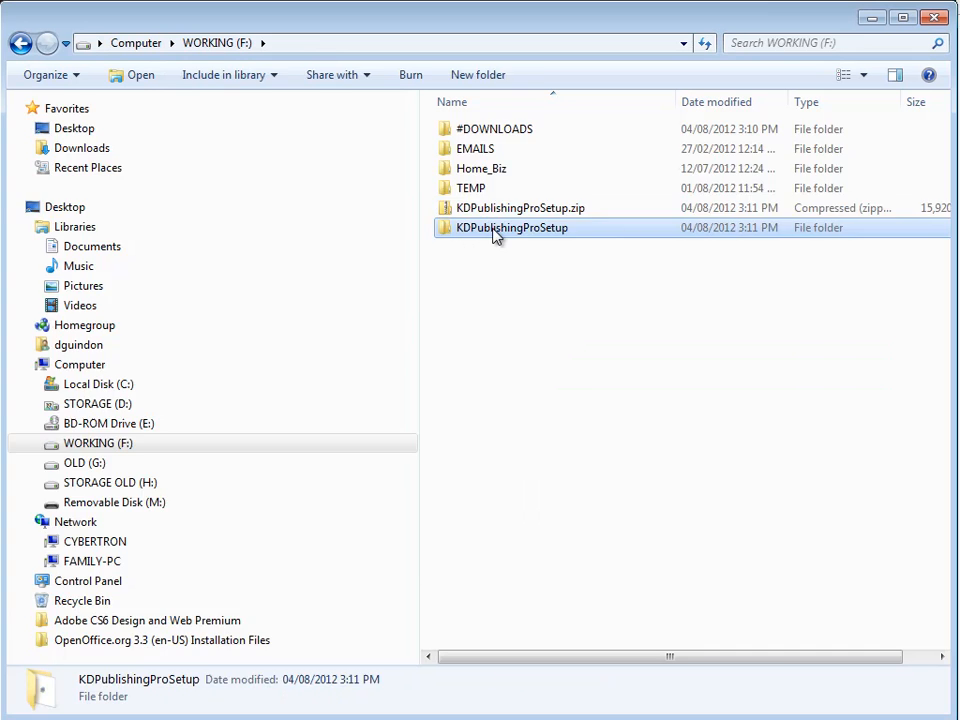
double_click(512, 227)
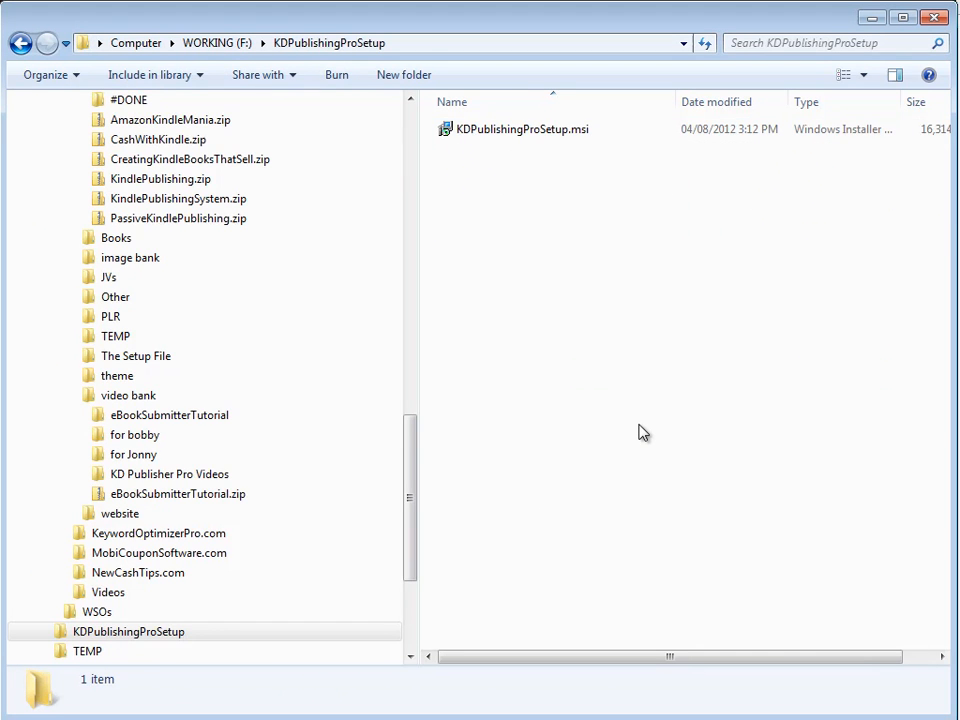
left_click(220, 44)
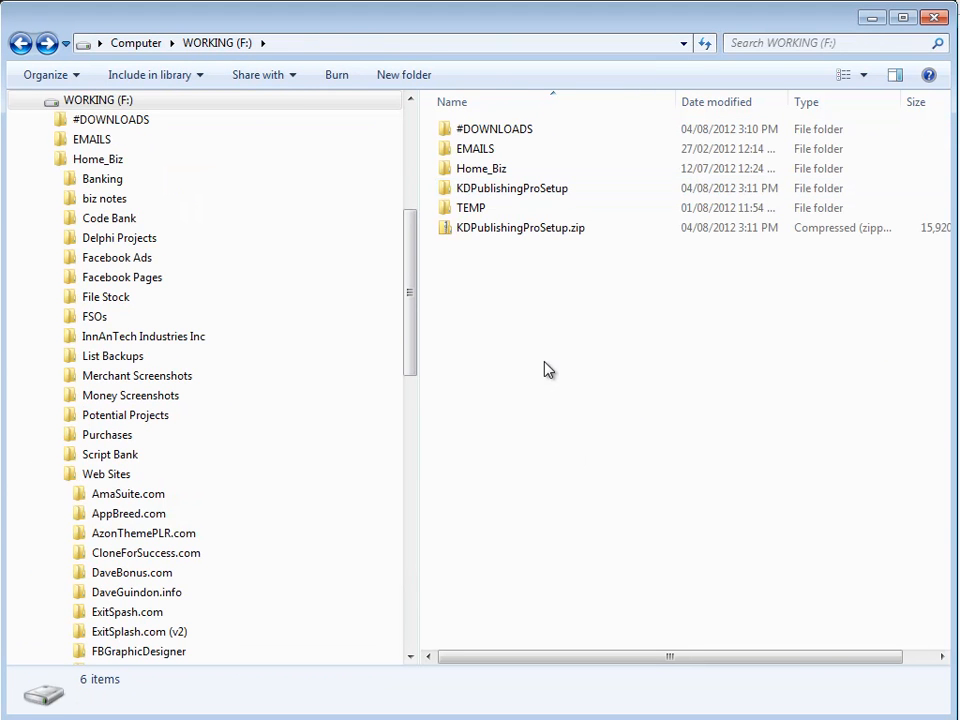
mouse_move(602, 470)
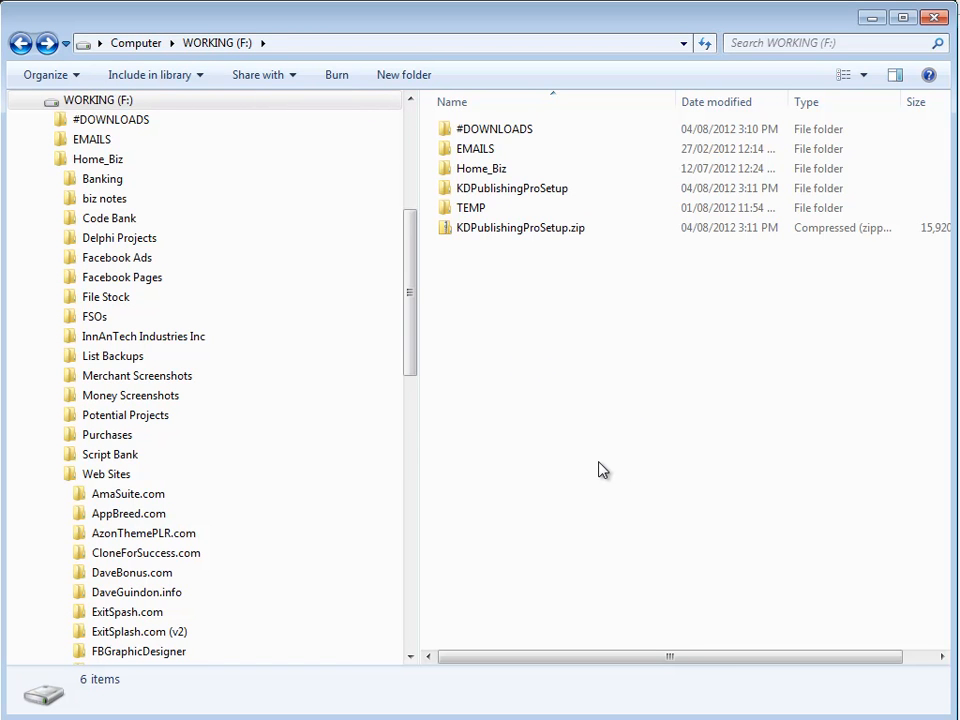
mouse_move(582, 475)
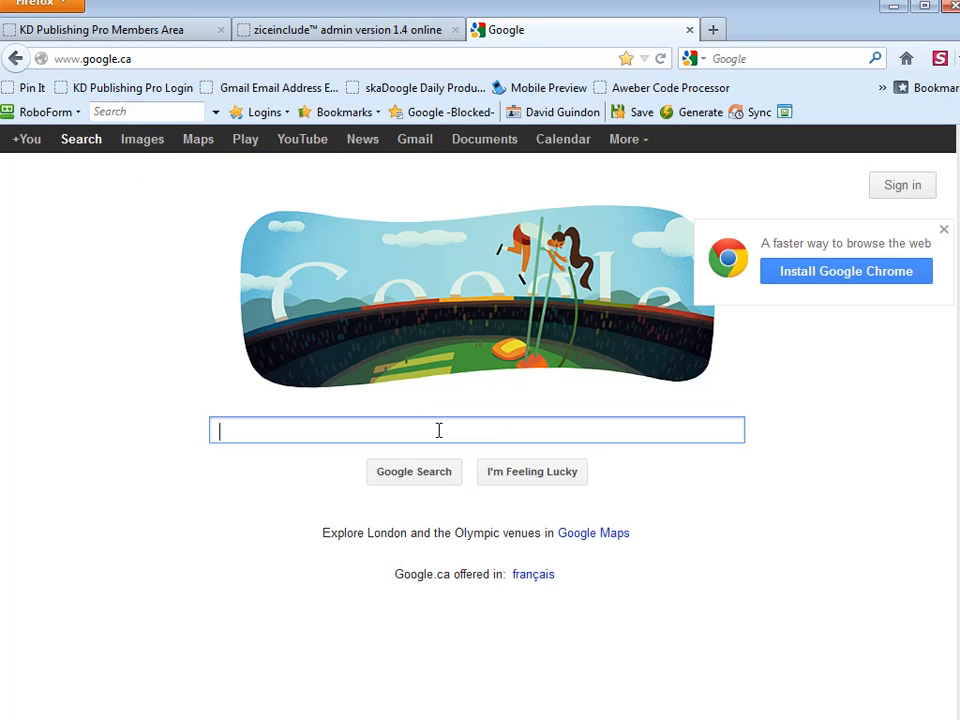
Search Google for 7-zip.
type("7")
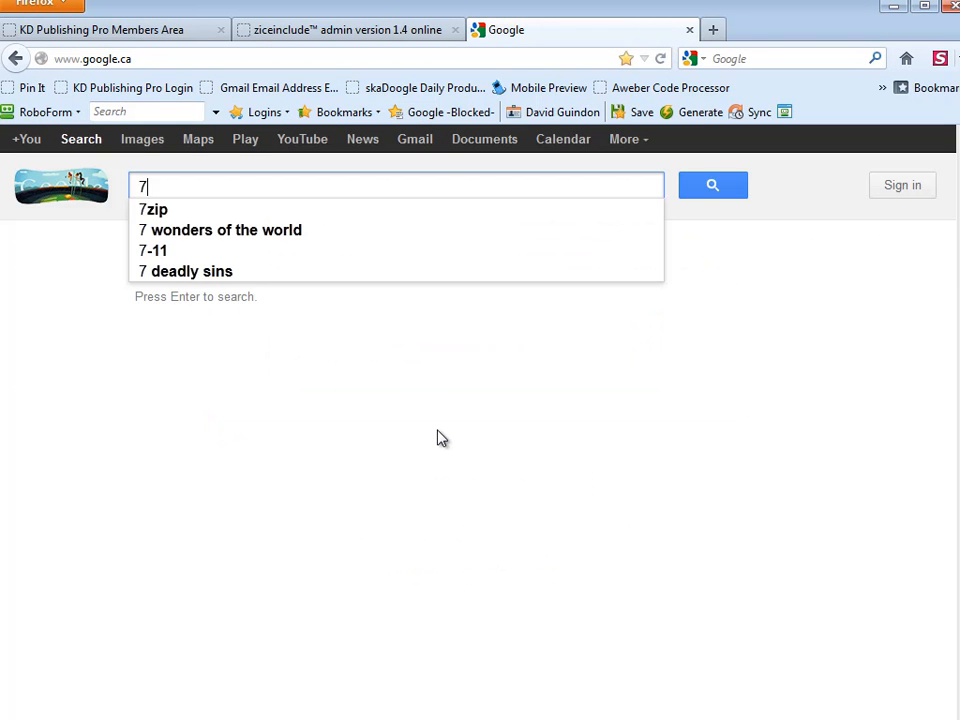
type("-zu")
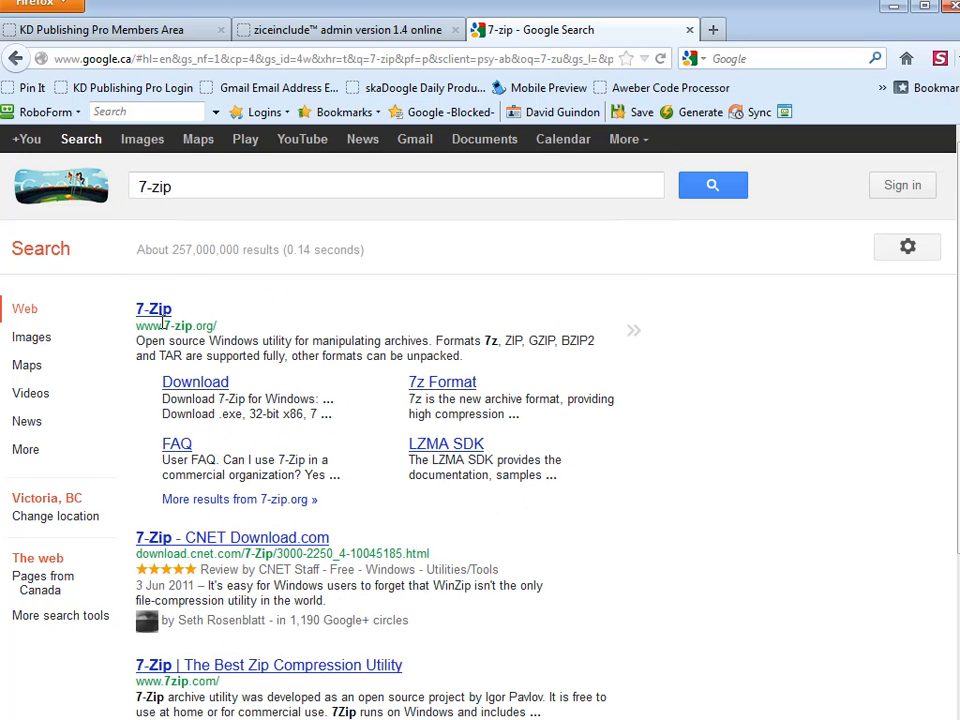
Open 7-zip.org from the results and view its Windows download table.
left_click(153, 308)
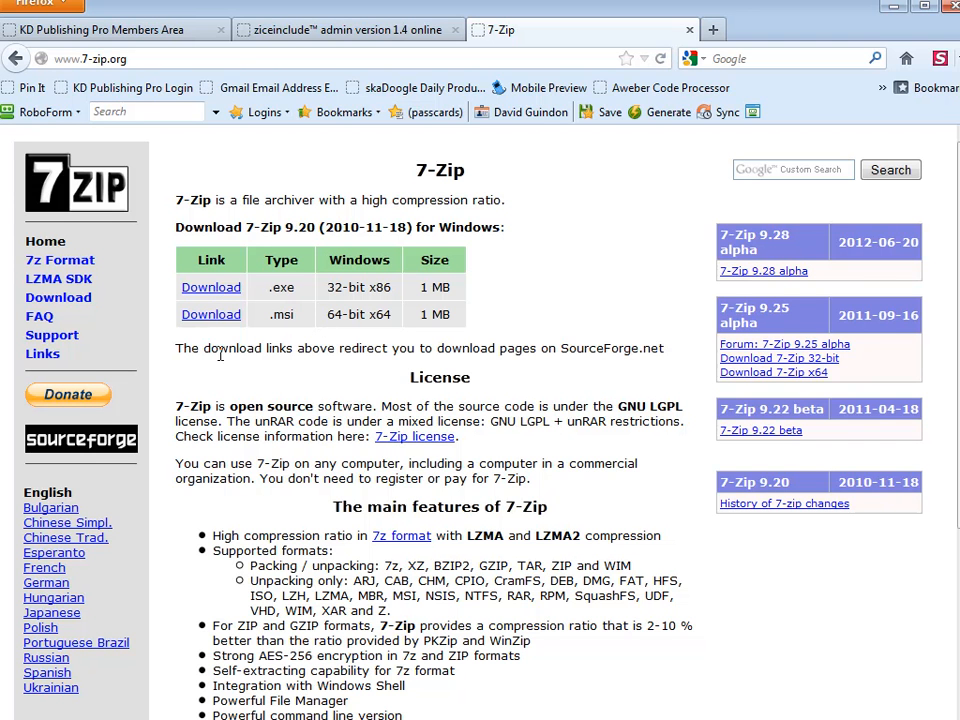
mouse_move(388, 331)
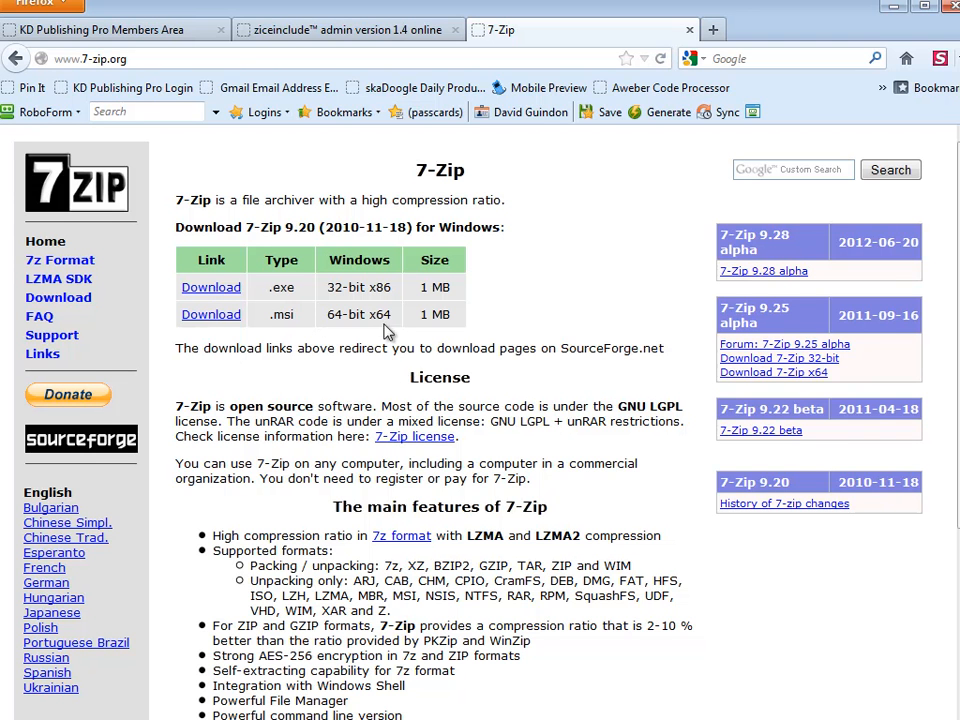
mouse_move(290, 332)
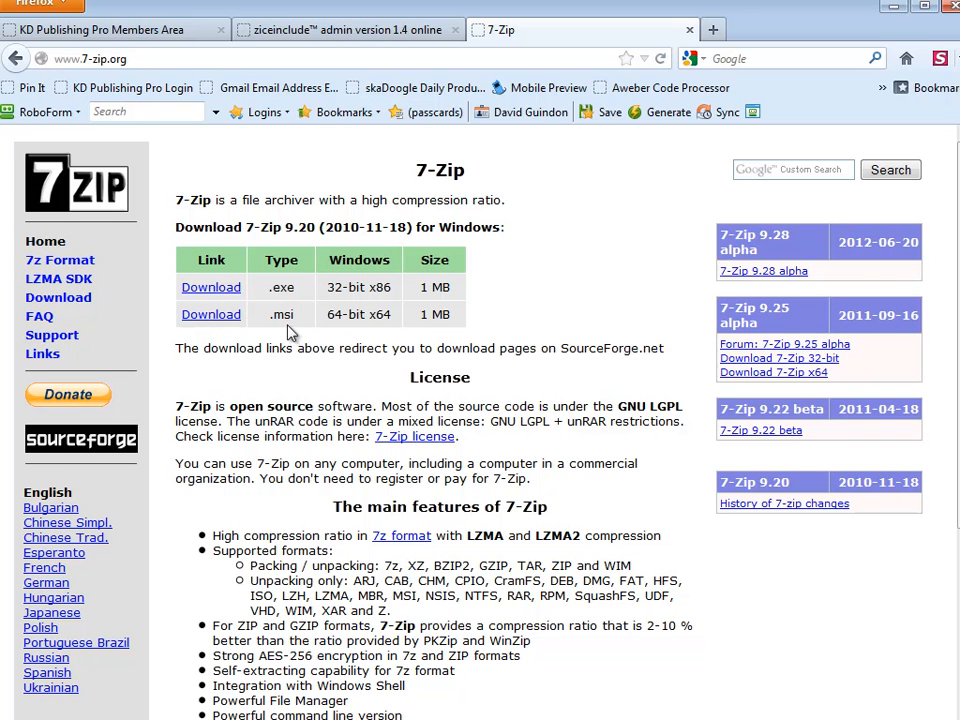
mouse_move(387, 380)
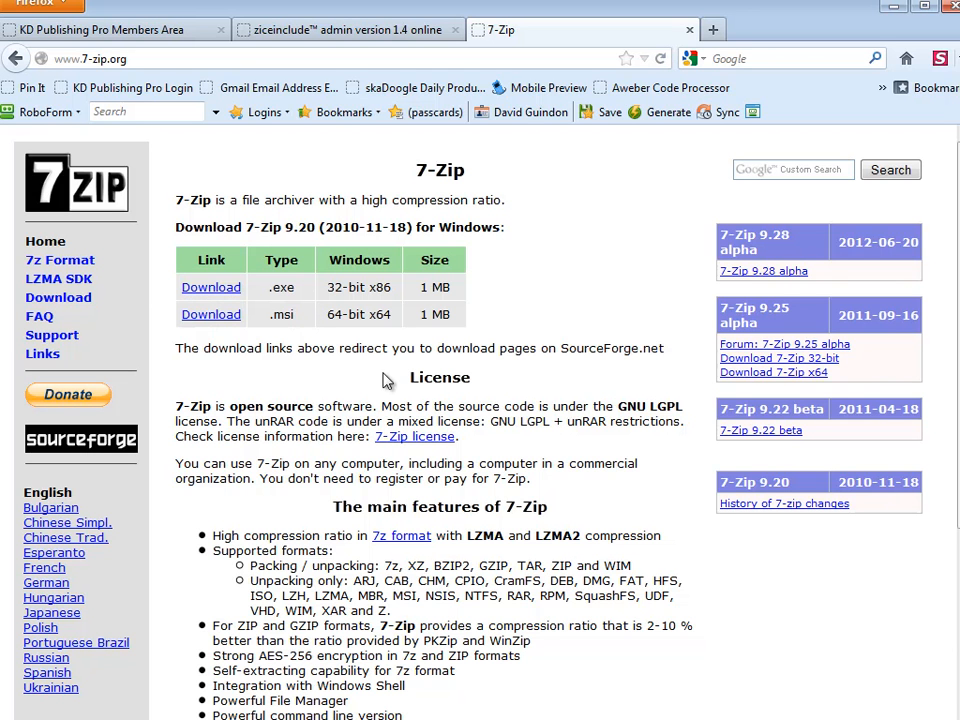
mouse_move(340, 405)
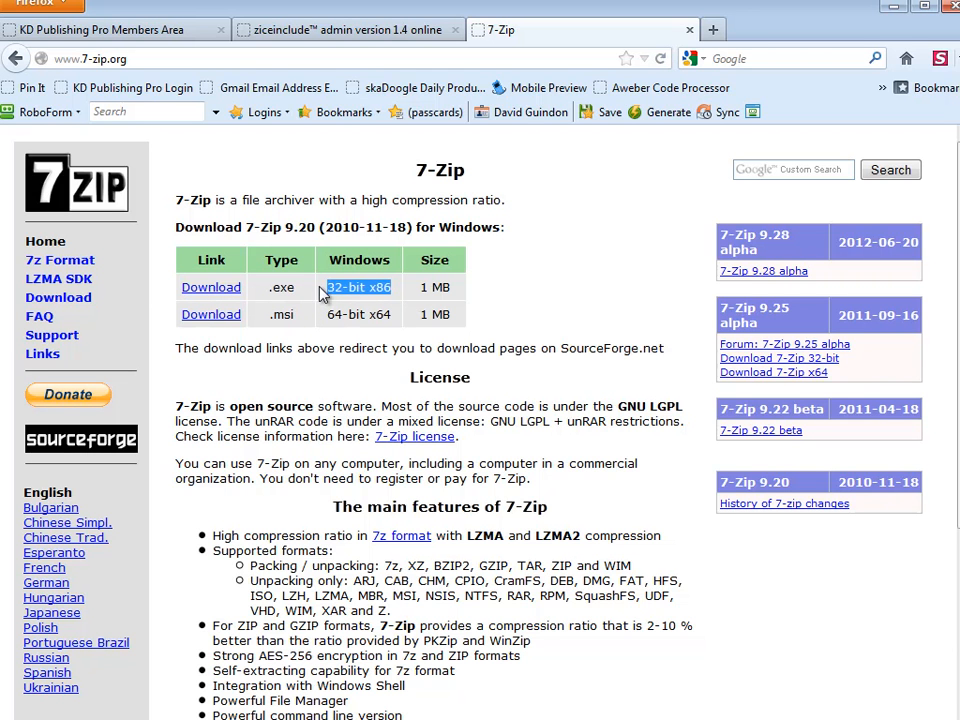
left_click(365, 308)
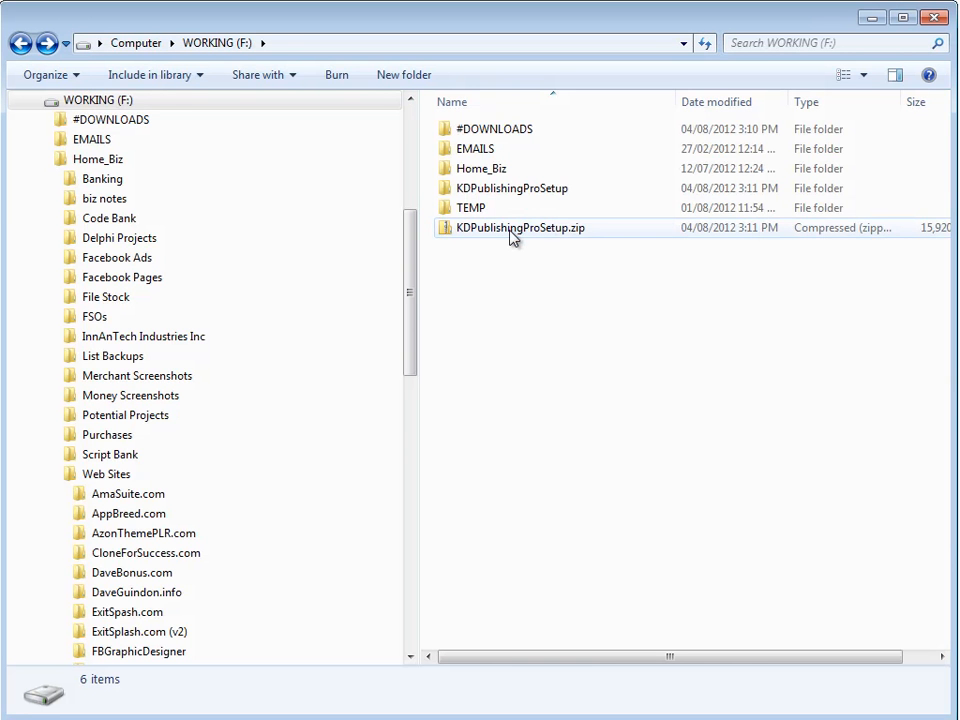
Extract KDPublishingProSetup.msi onto F:, then delete the setup folder and zip.
right_click(512, 228)
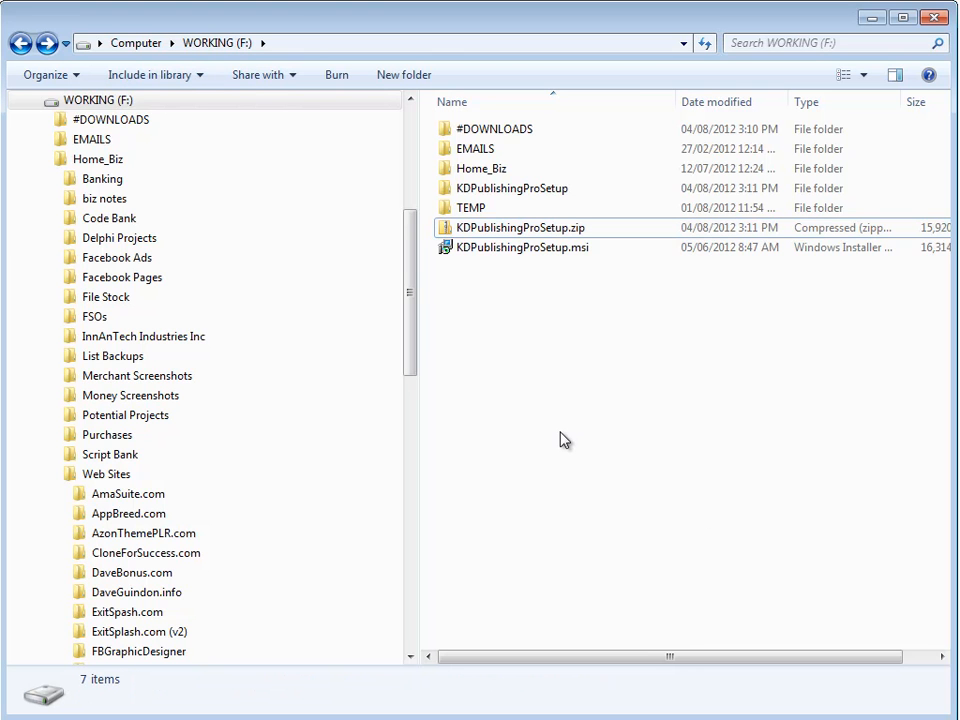
mouse_move(513, 354)
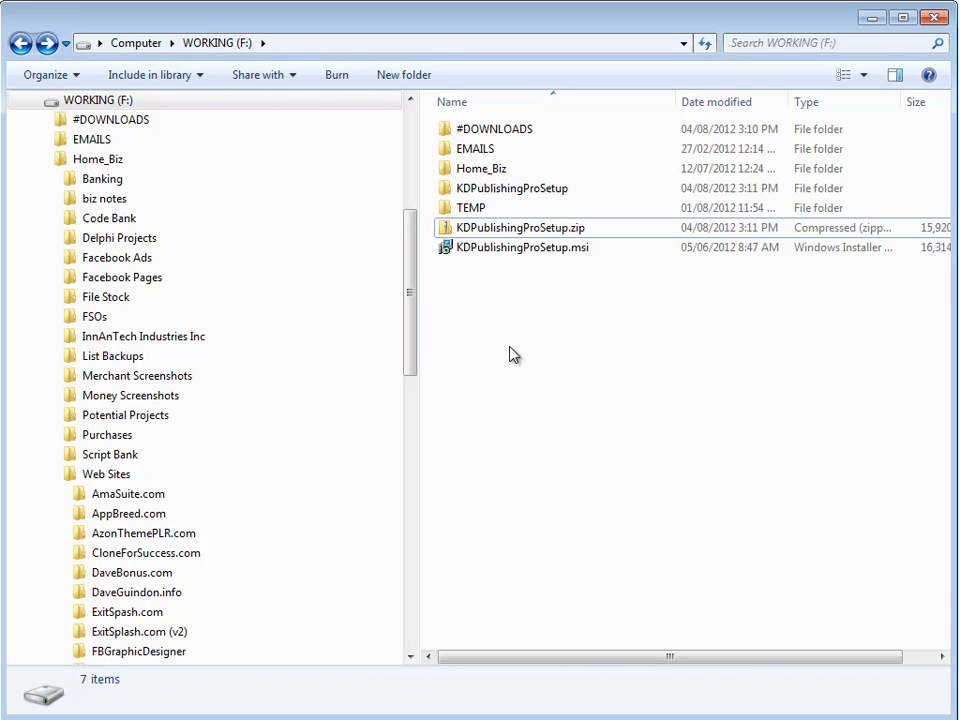
left_click(512, 188)
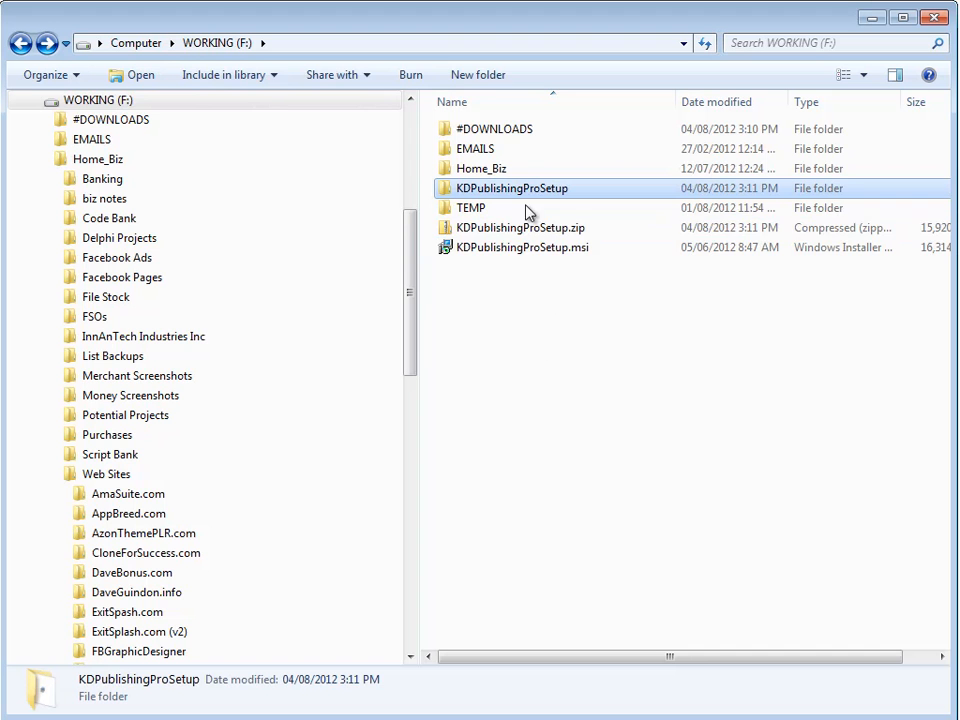
left_click(519, 227)
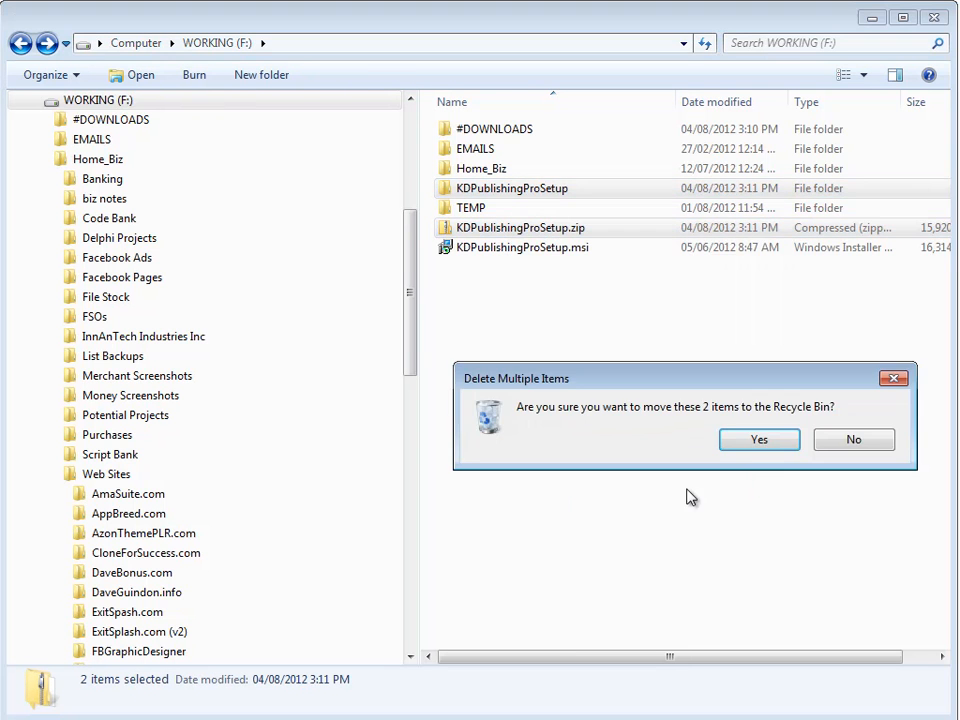
left_click(759, 439)
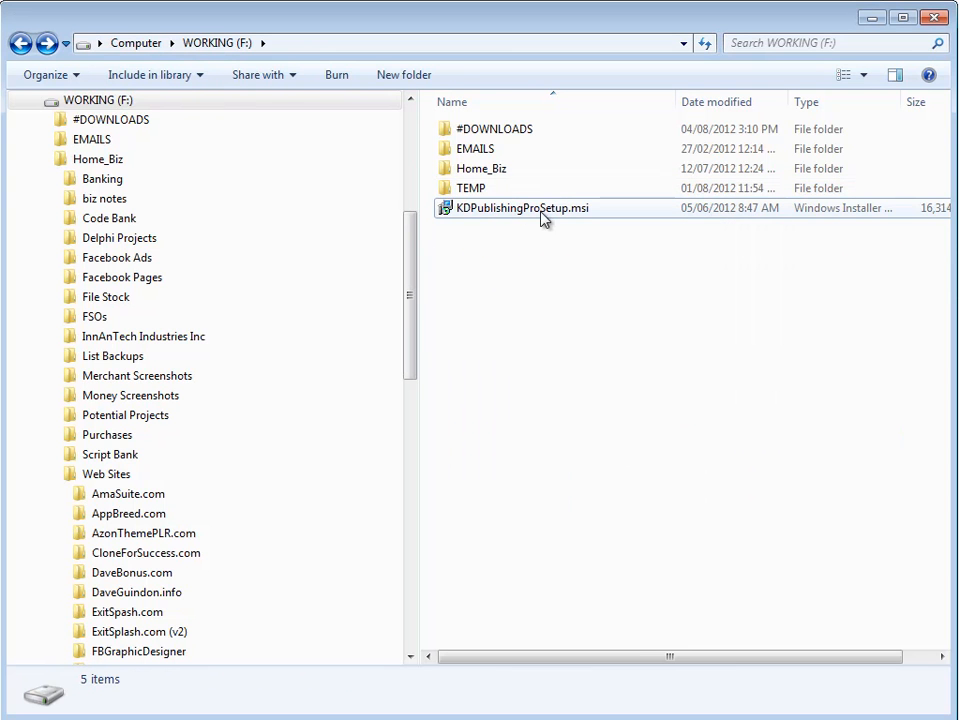
Run KDPublishingProSetup.msi with Repair and close the wizard once installation completes.
left_click(529, 428)
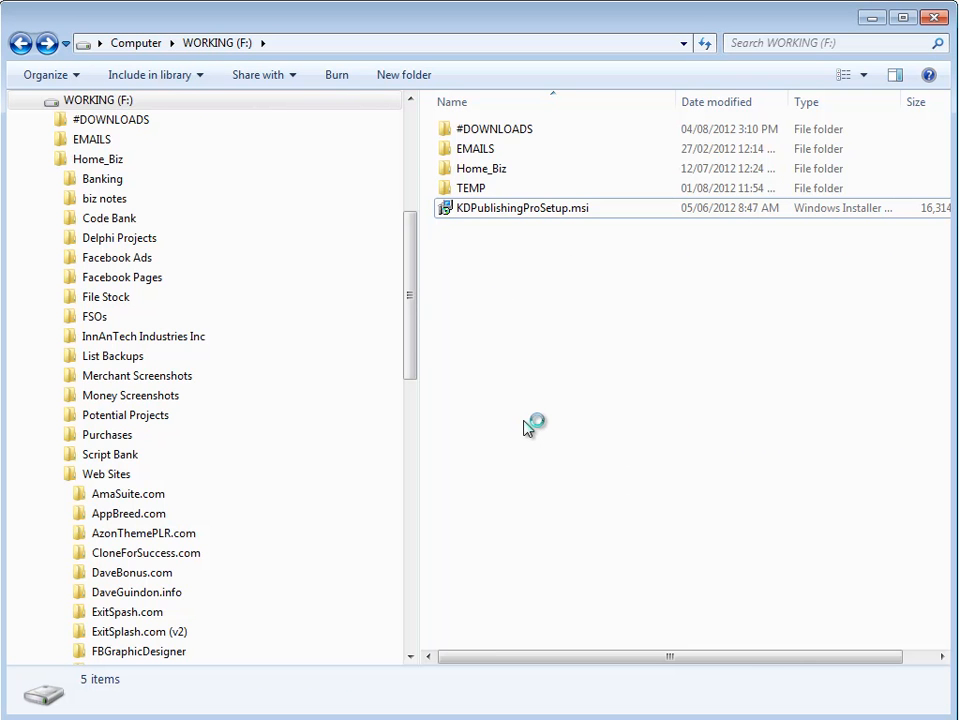
left_click(519, 208)
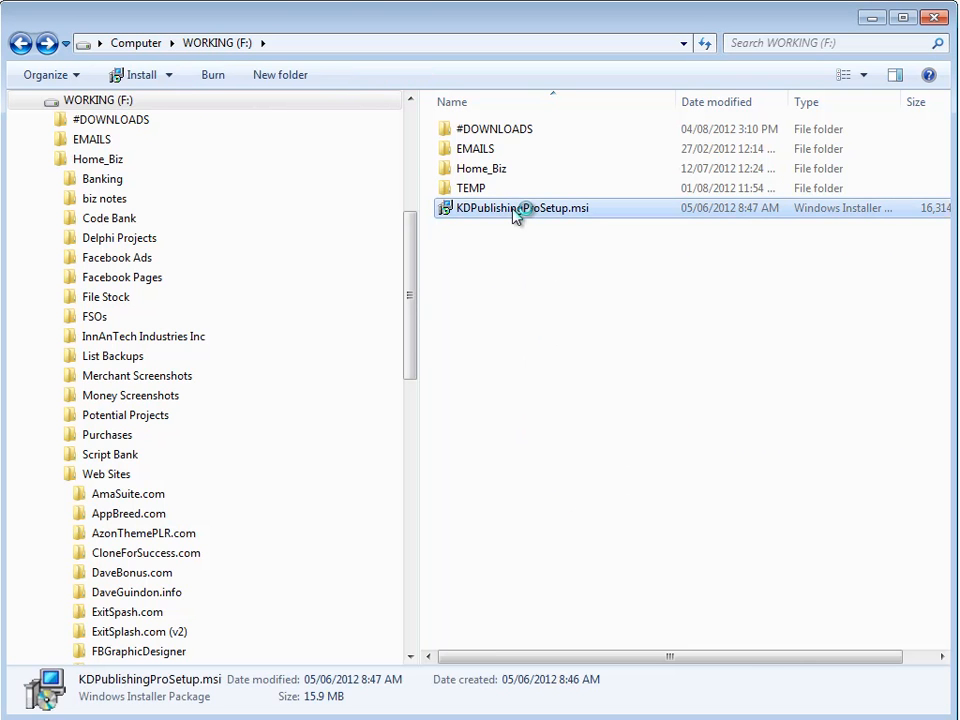
double_click(521, 208)
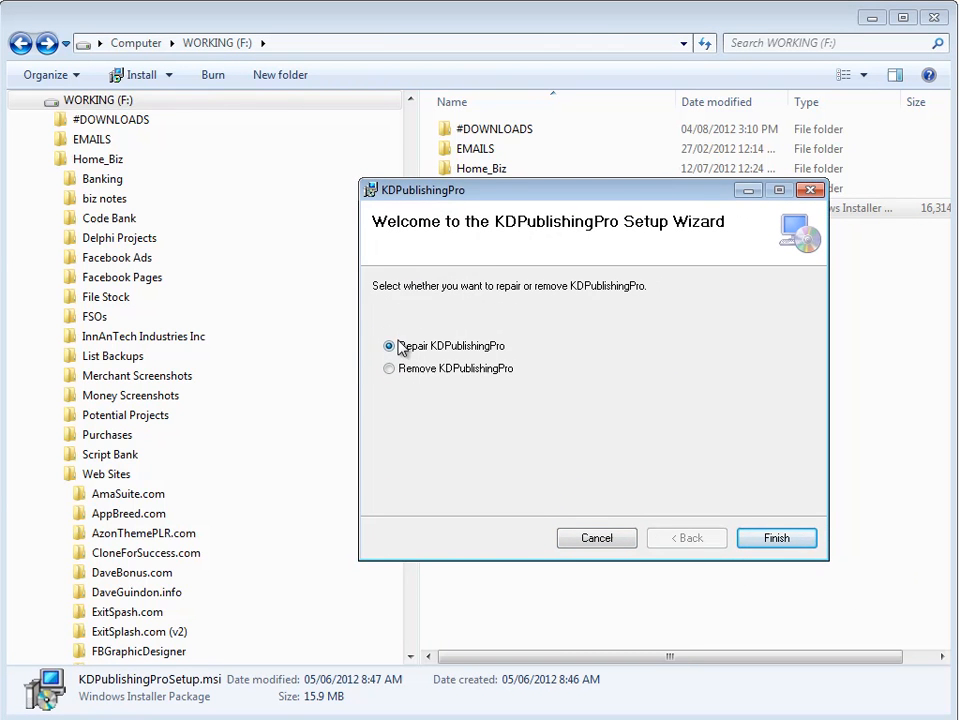
left_click(777, 538)
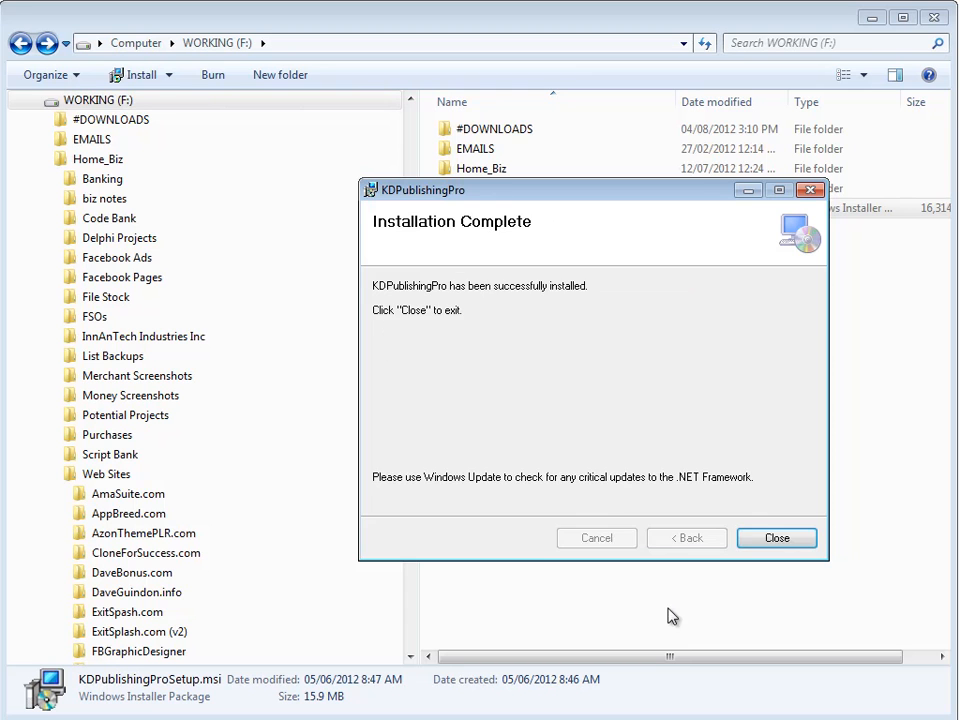
left_click(776, 538)
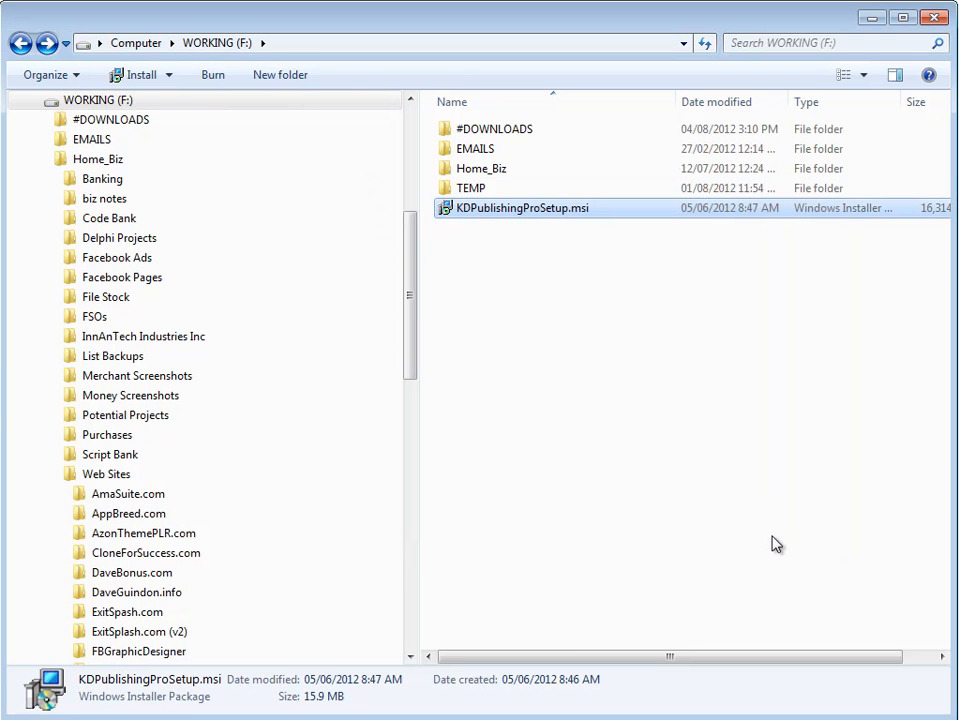
mouse_move(665, 510)
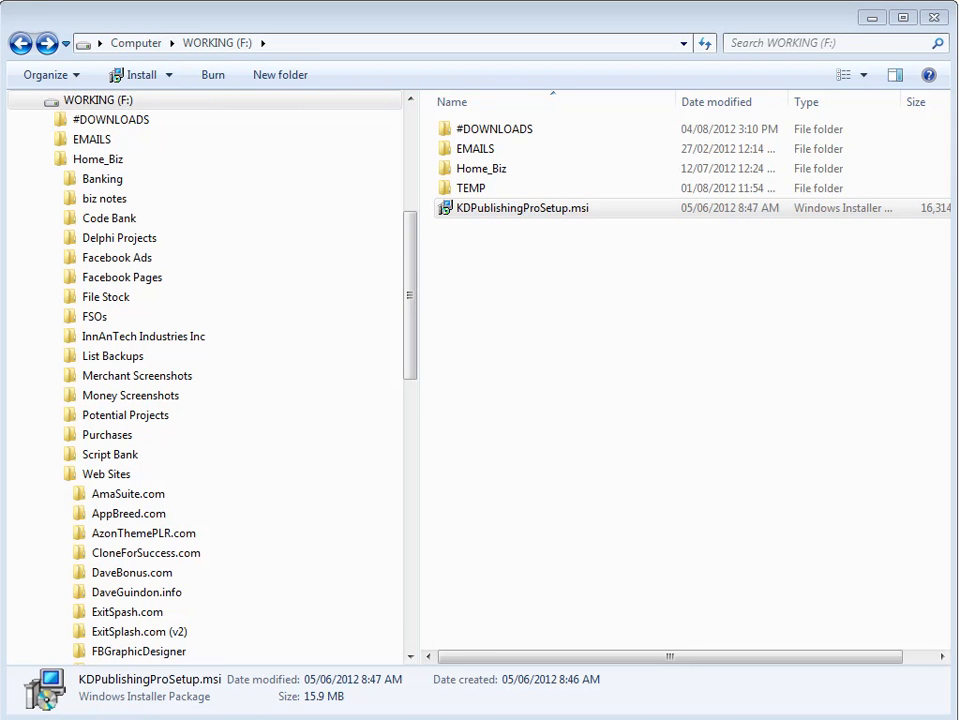
Launch KDPublishingPro to show 'A Beginners Guide to Yoga' in My Books.
double_click(521, 208)
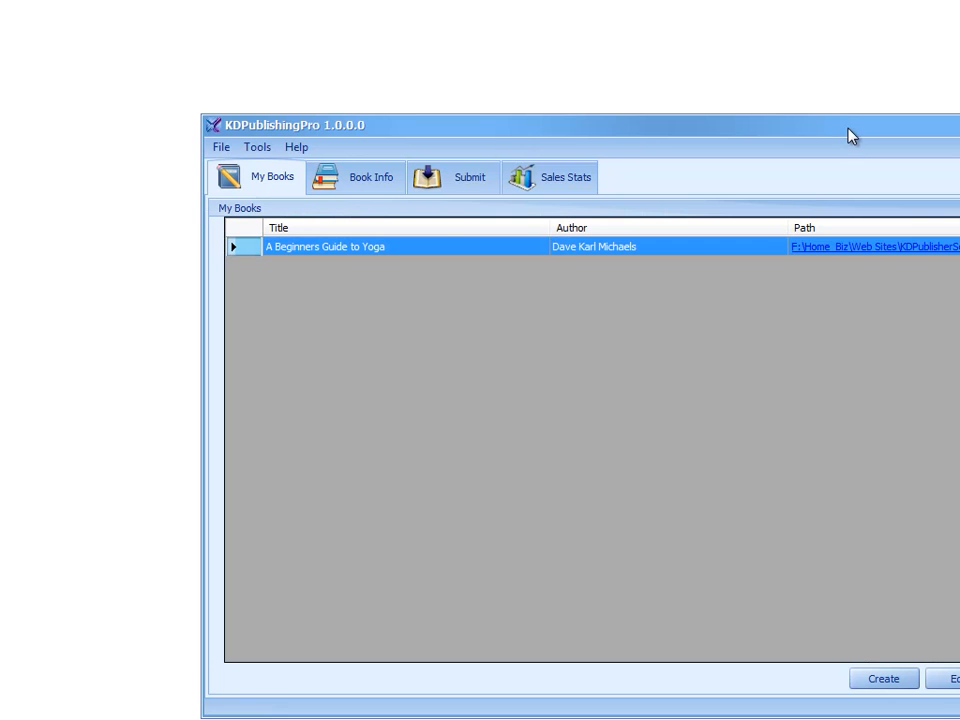